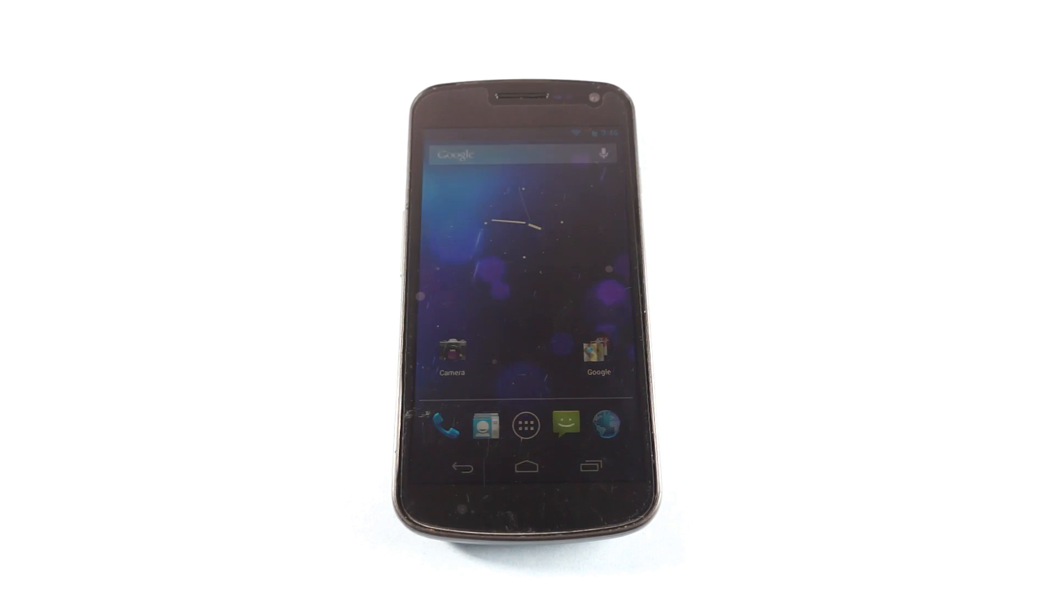
Step: From the app drawer, go into Settings and its About phone page showing Android 4.1.1
left_click(527, 429)
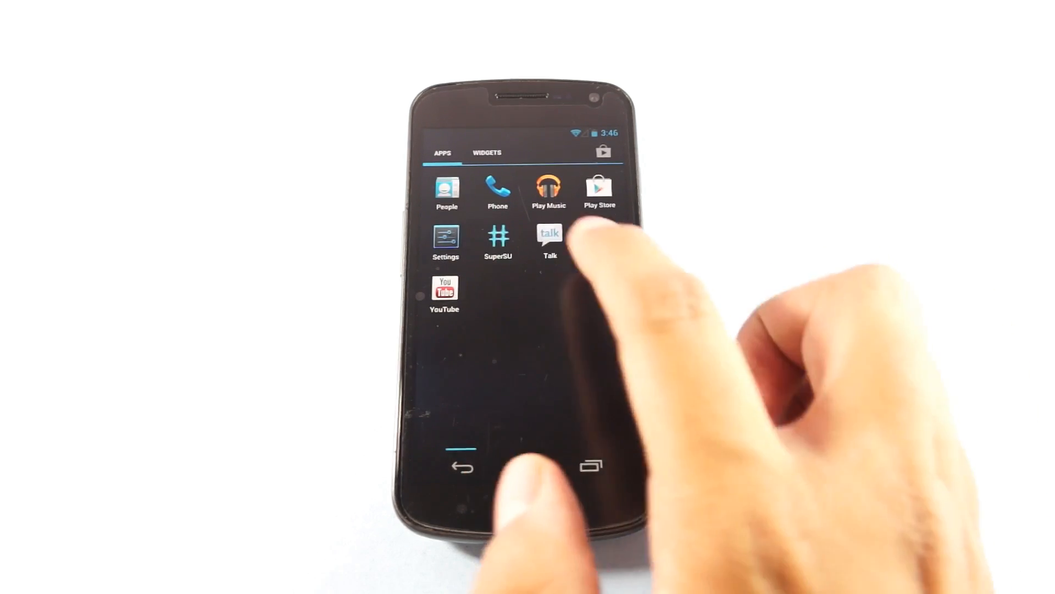
left_click(446, 237)
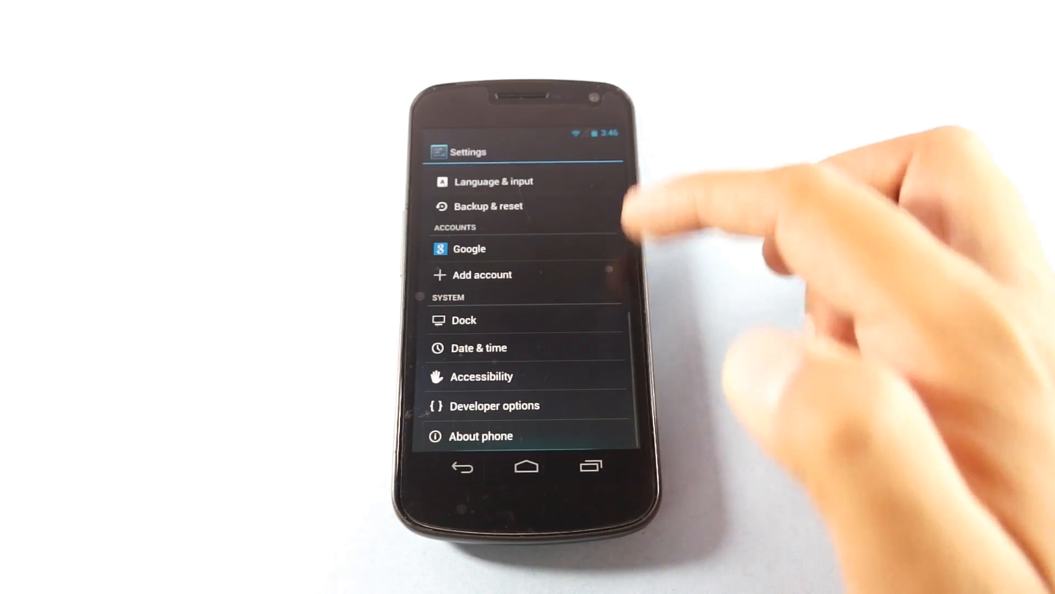
left_click(480, 435)
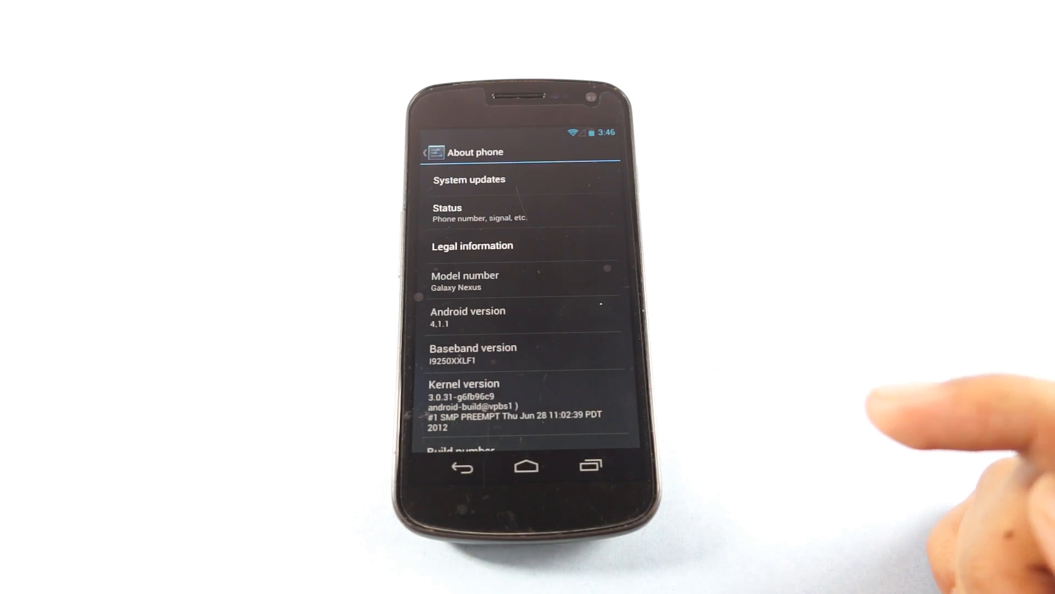
Step: Bring up System updates showing the verified Android 4.1.2 update ready to install
left_click(468, 179)
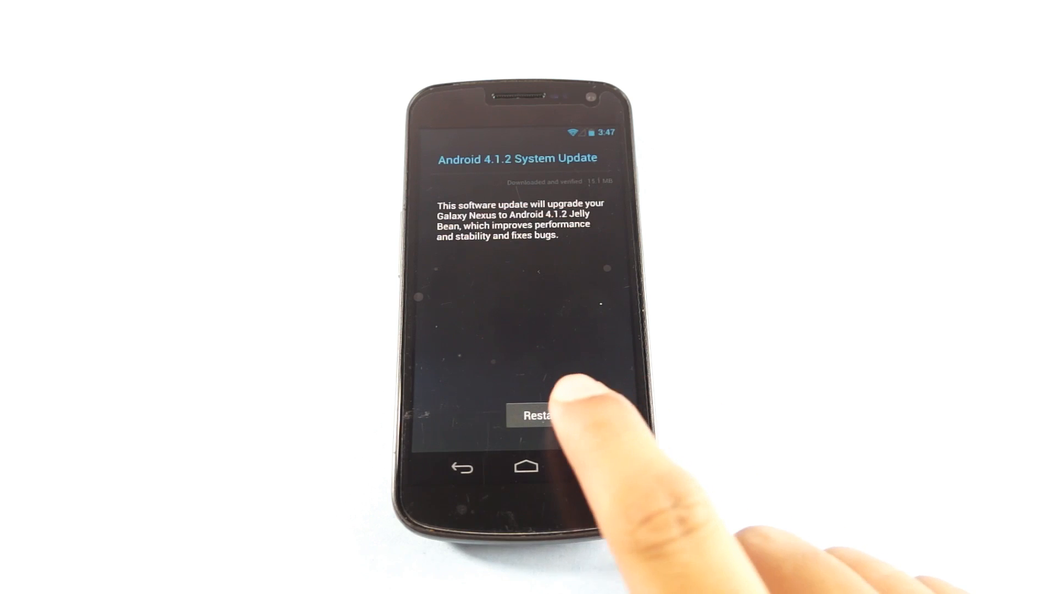
Step: Choose Restart & install so the phone reboots into Android 4.1.2
left_click(539, 416)
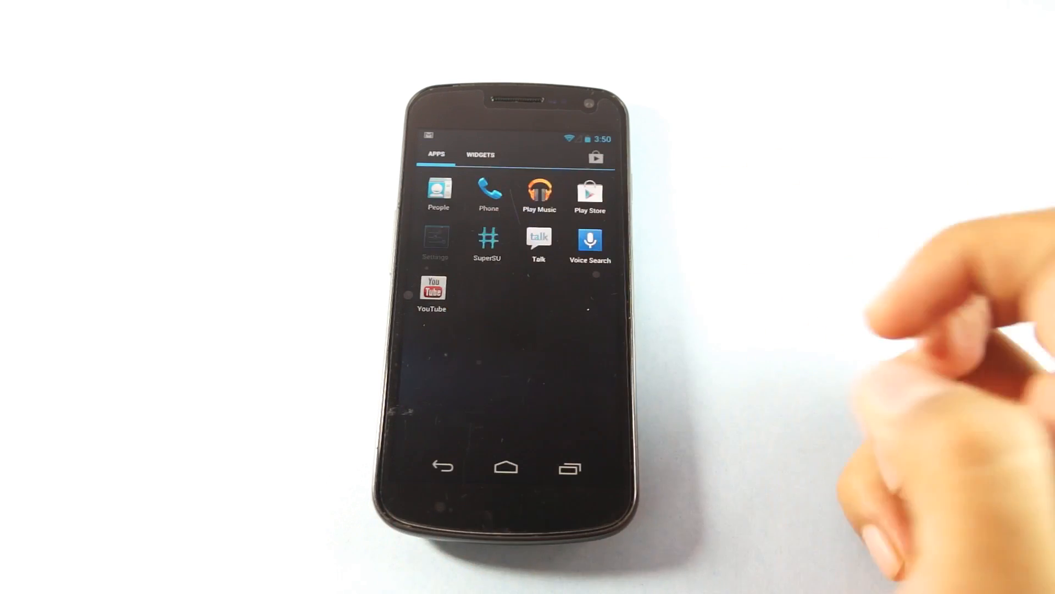
Step: In Settings, scroll to About phone to confirm the version now reads 4.1.2
left_click(438, 241)
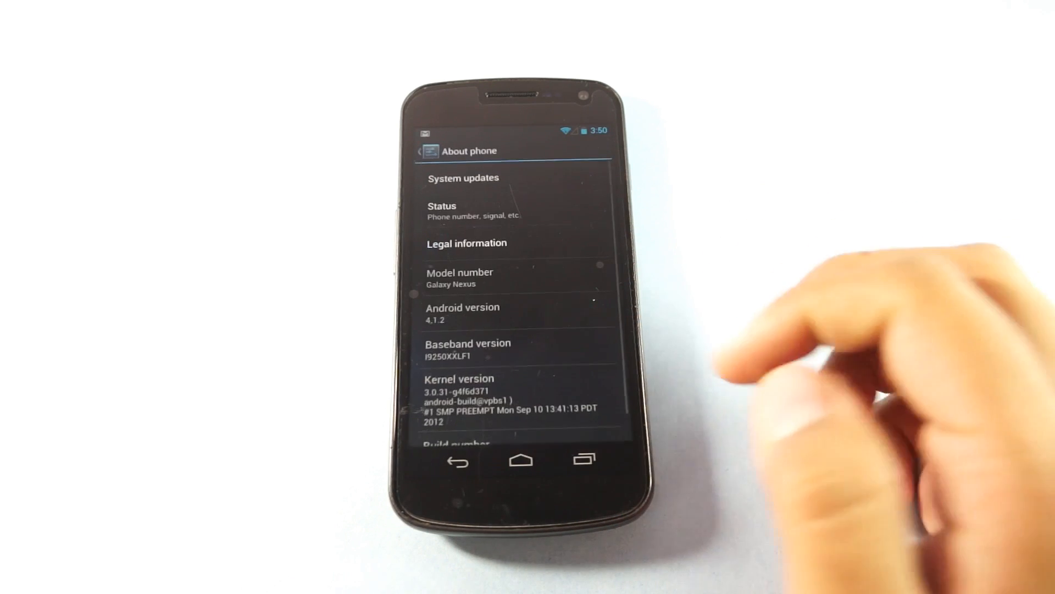
scroll("down", 3)
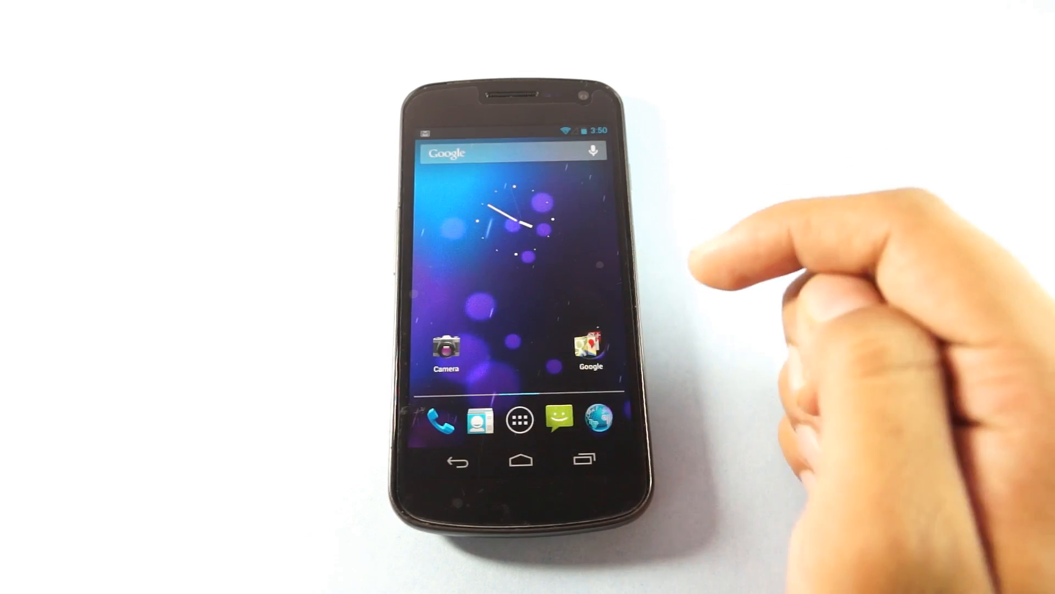
Step: Start a new message in Messaging with the word Heart, then return to the home screen
left_click(519, 418)
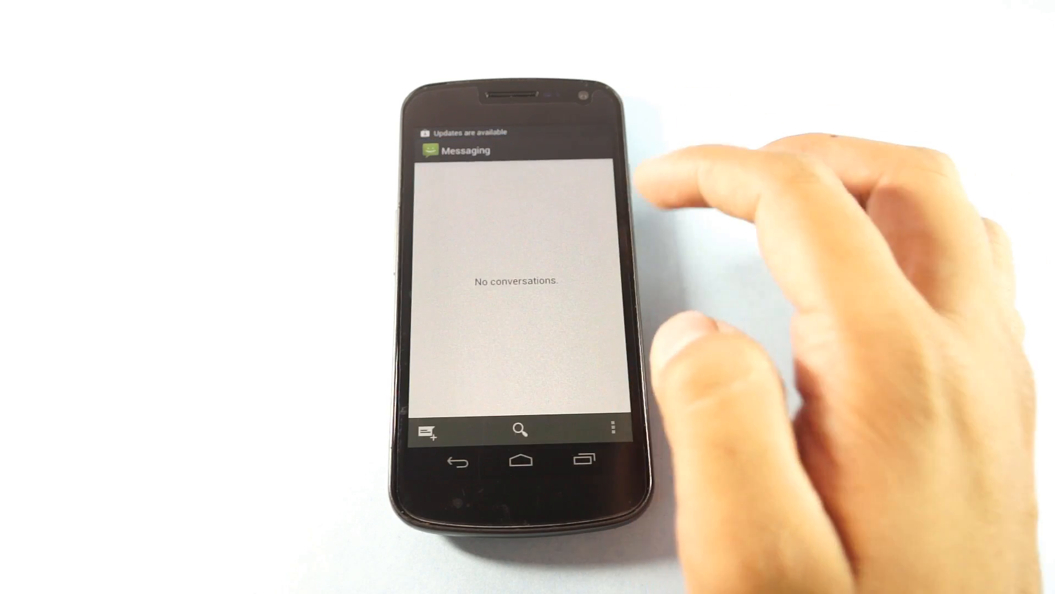
left_click(429, 431)
type("T")
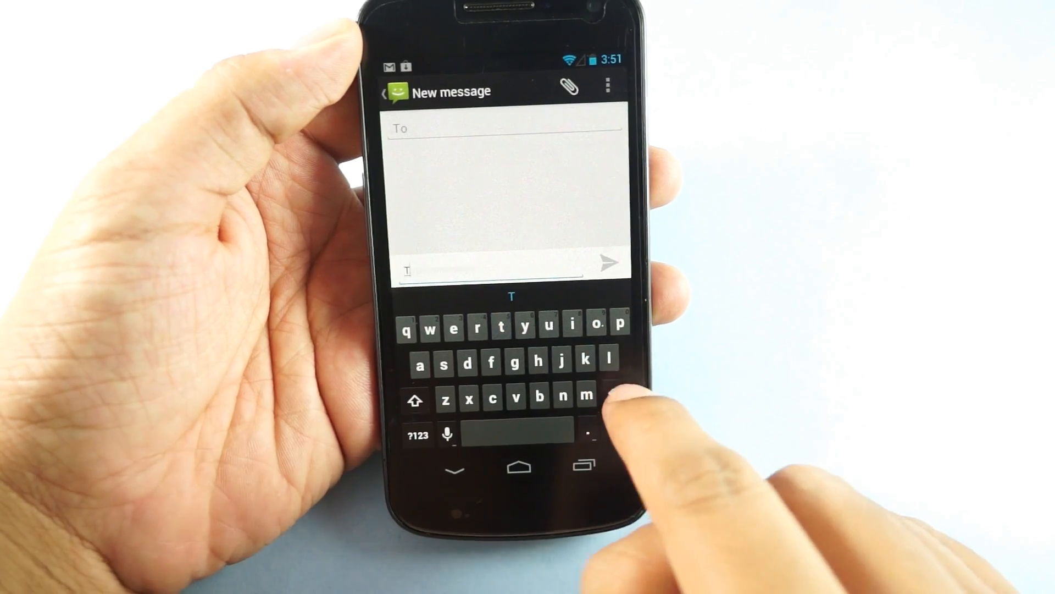
type("Heart")
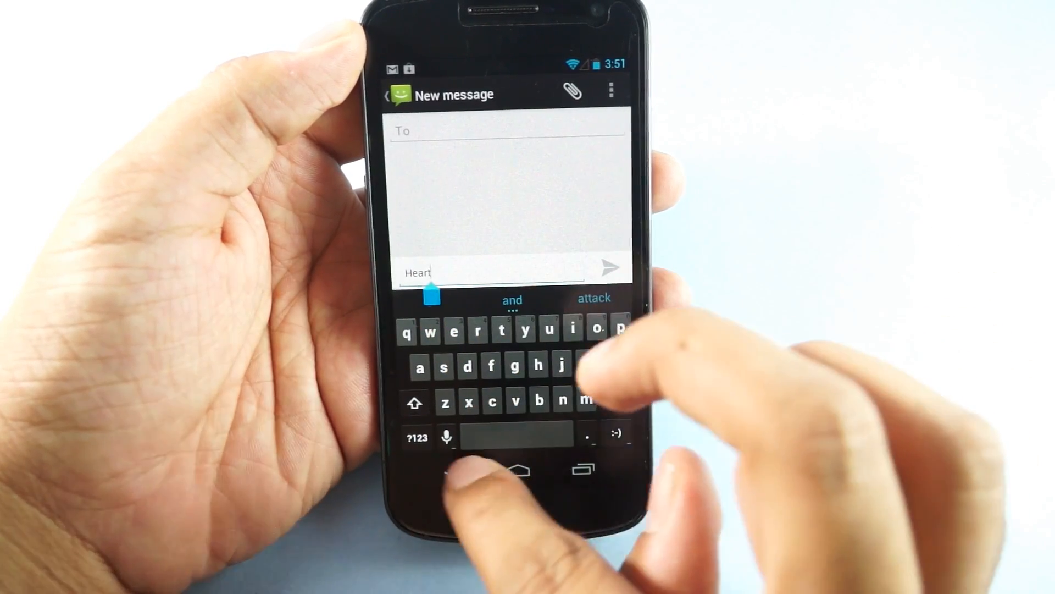
left_click(518, 469)
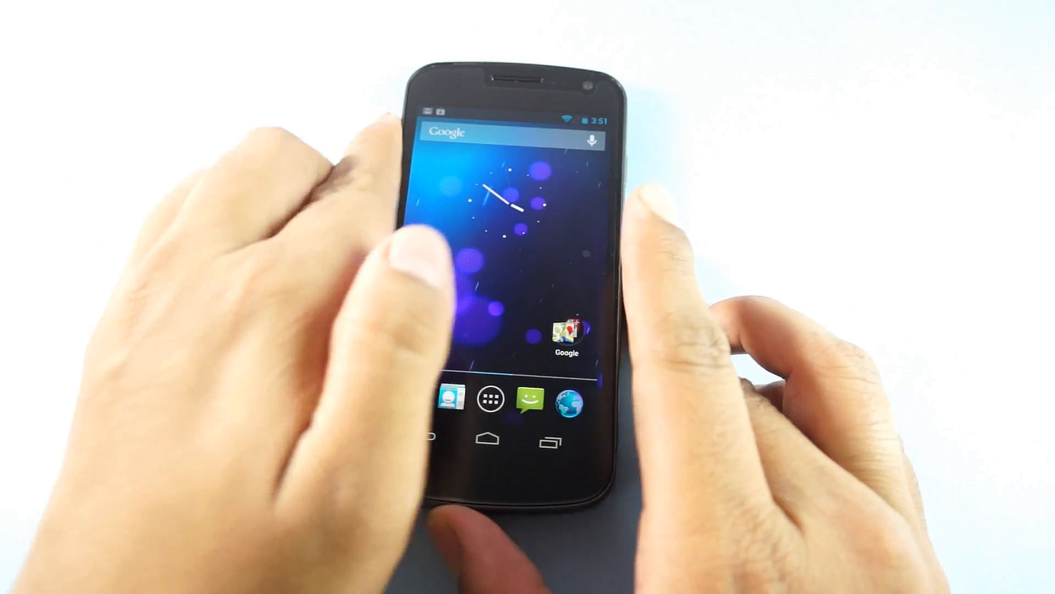